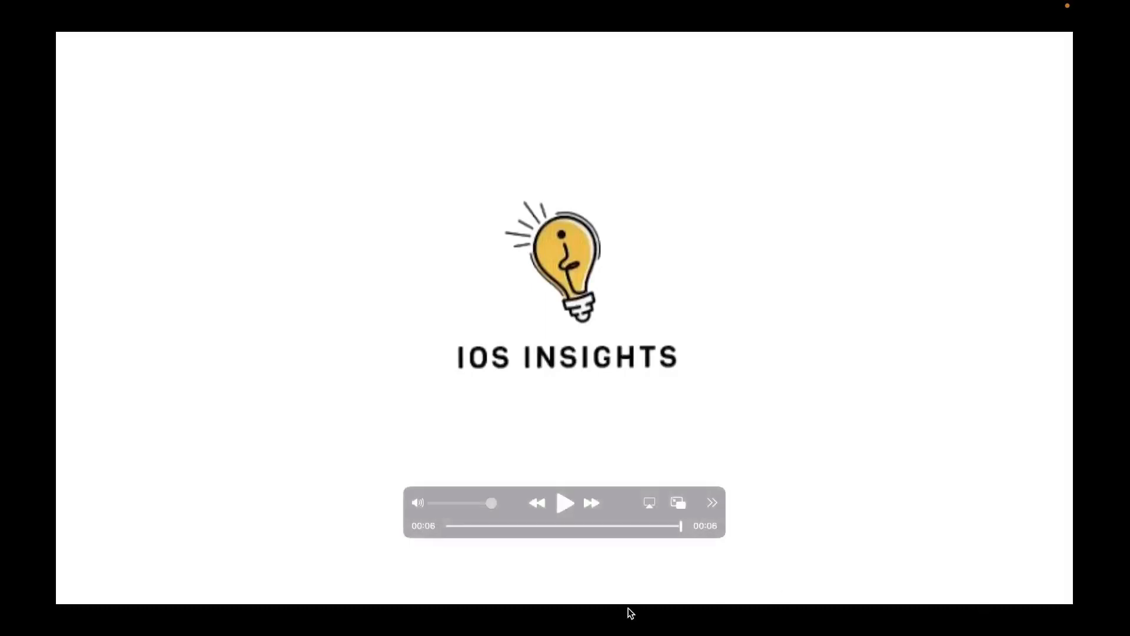
Step: Leave the QuickTime intro clip so the Address Finder app in the iPhone simulator shows
click(565, 502)
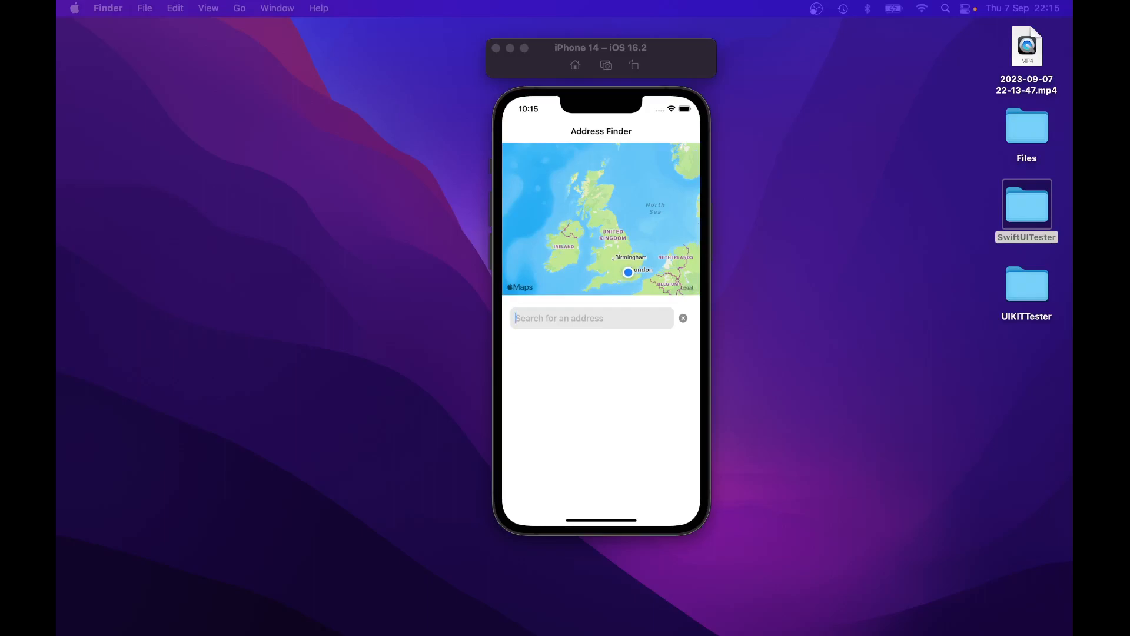
Step: Search '1 Fifth Avenue, Liverpool' to get 1 Fifth Ave, L9 9DT and pin it on the map
text(1)
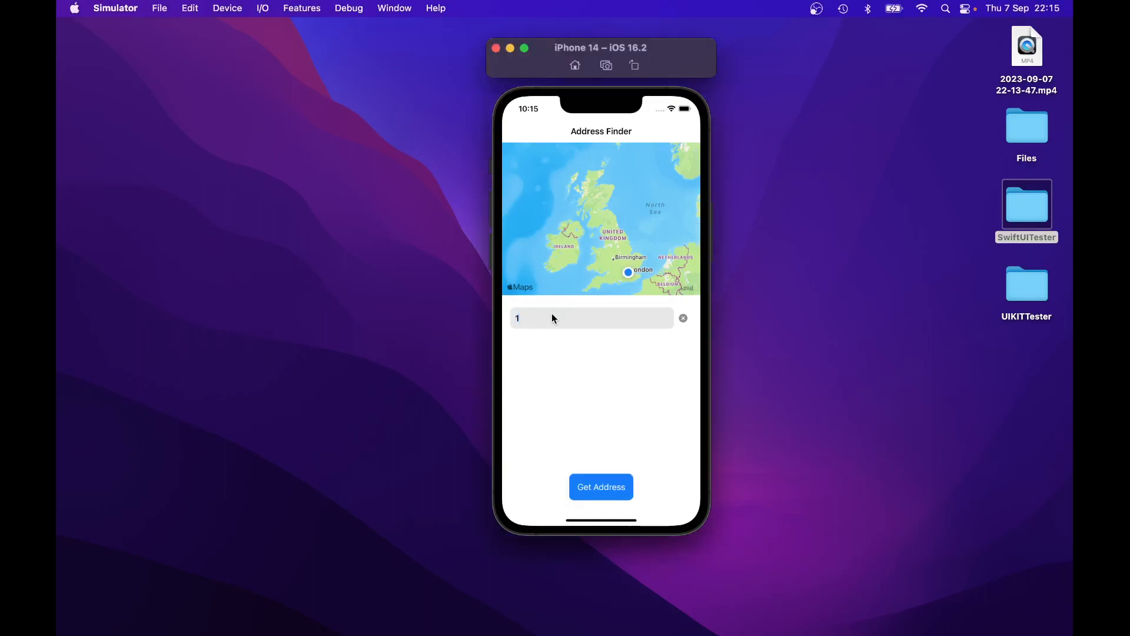
text(Fifth Av)
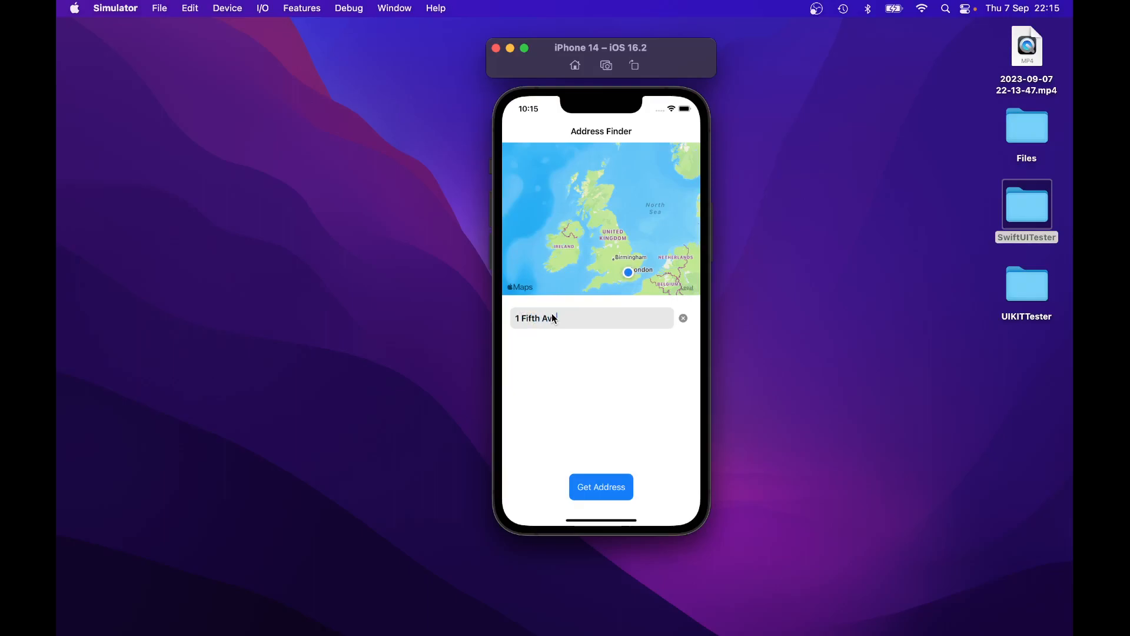
text(enue,)
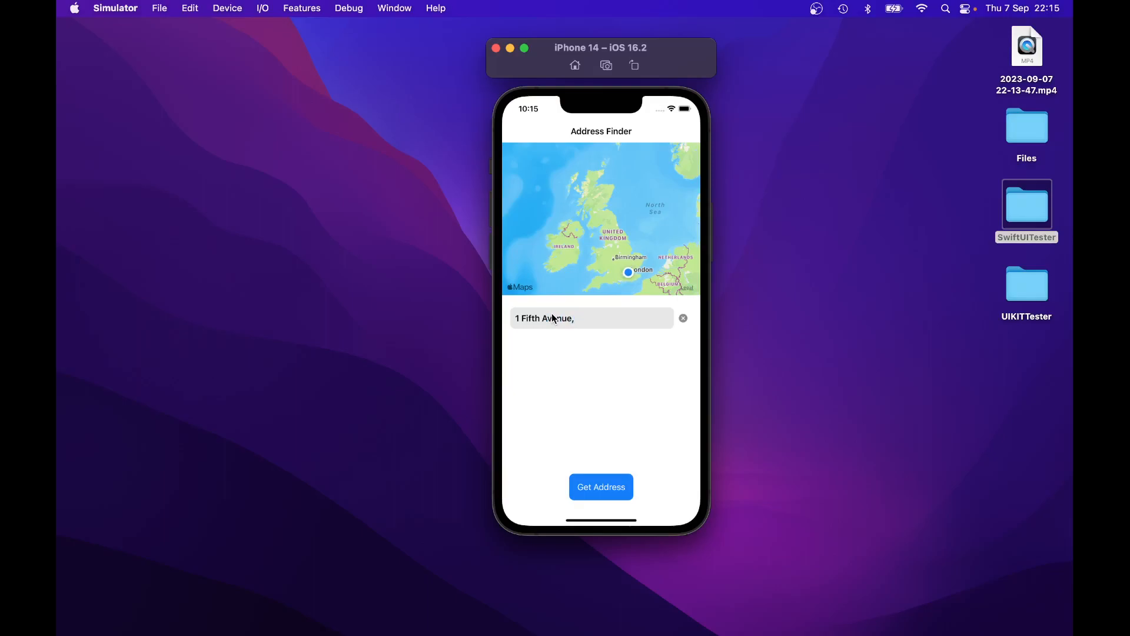
text(Liver)
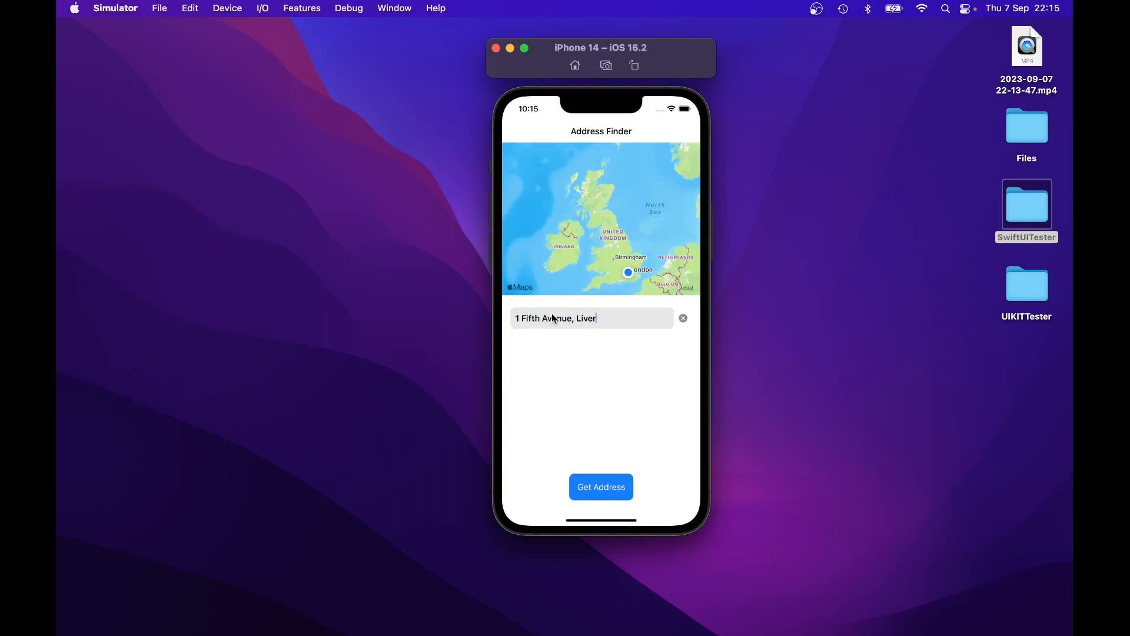
text(pool)
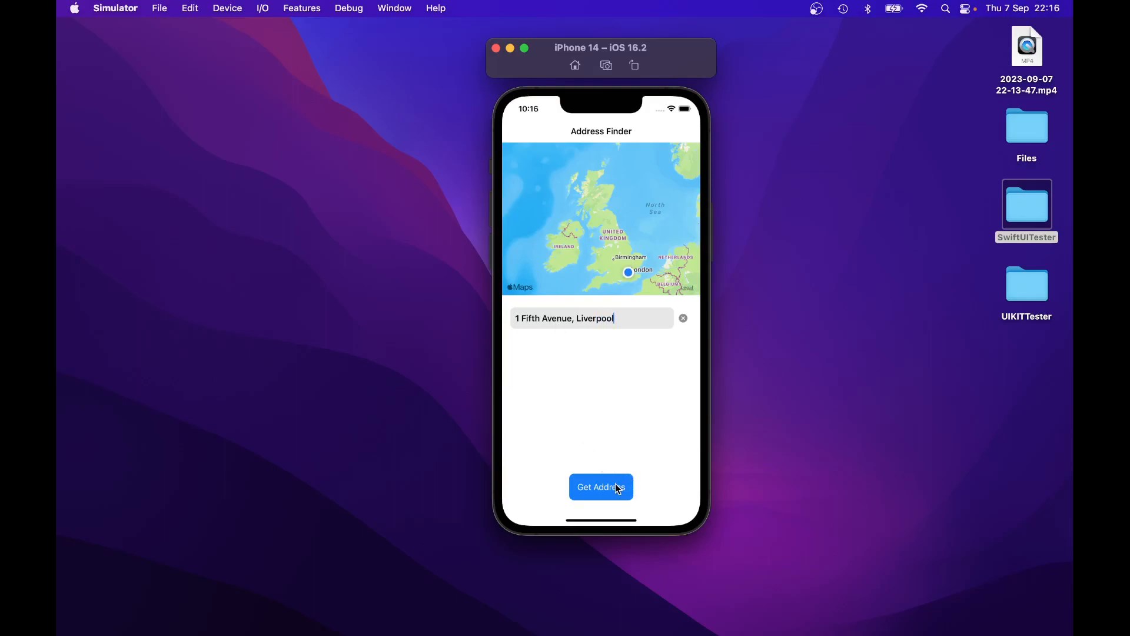
click(600, 486)
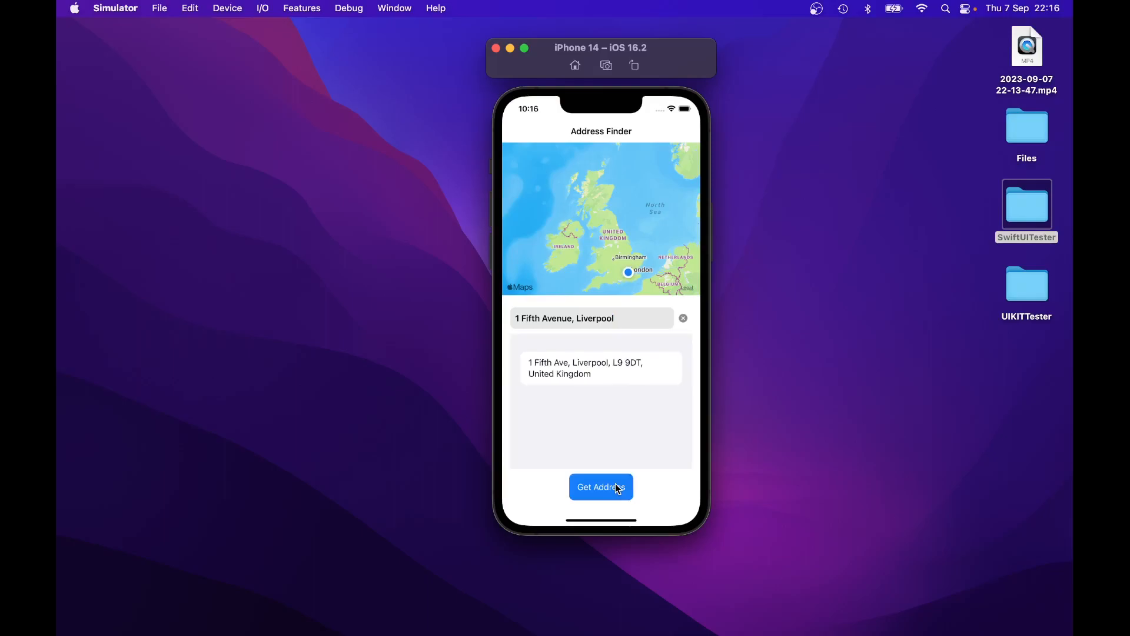
mouse_move(656, 442)
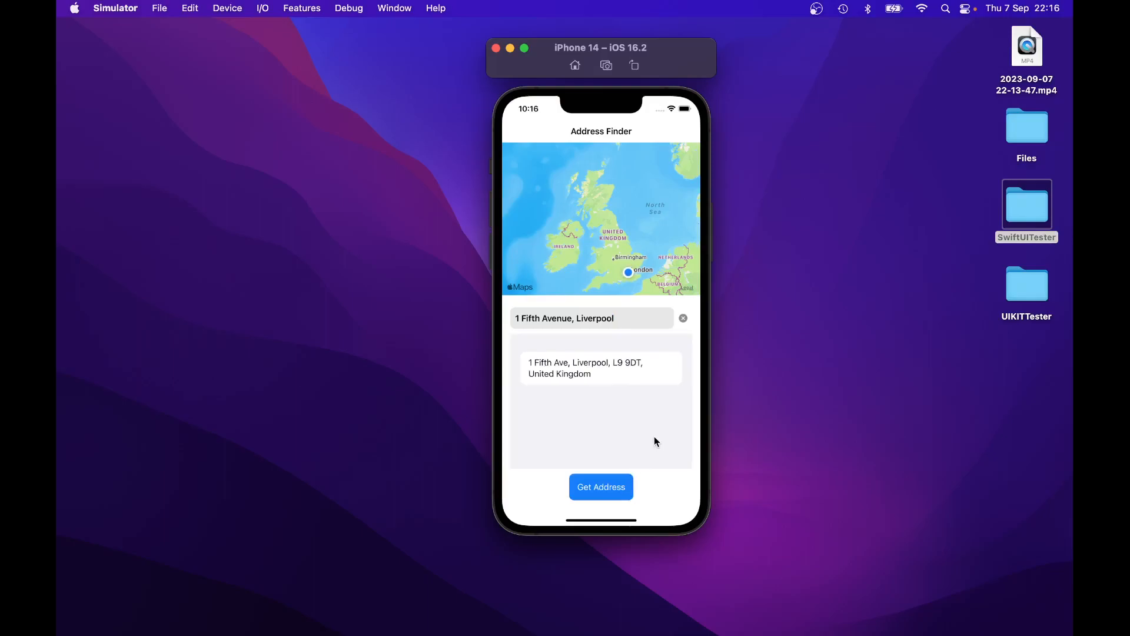
mouse_move(635, 391)
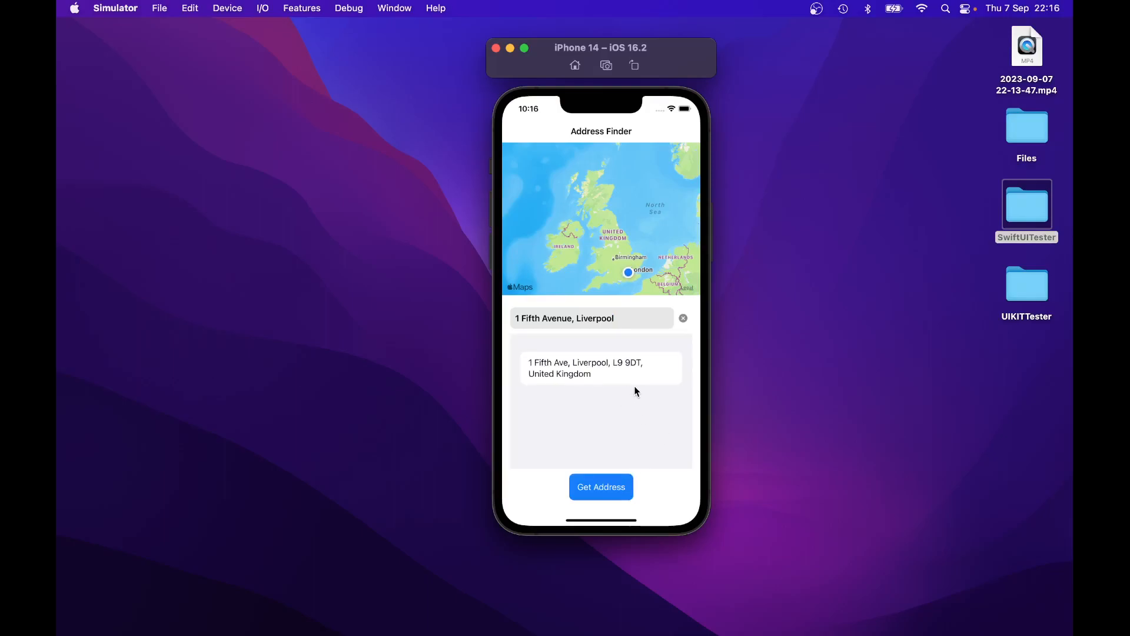
mouse_move(686, 381)
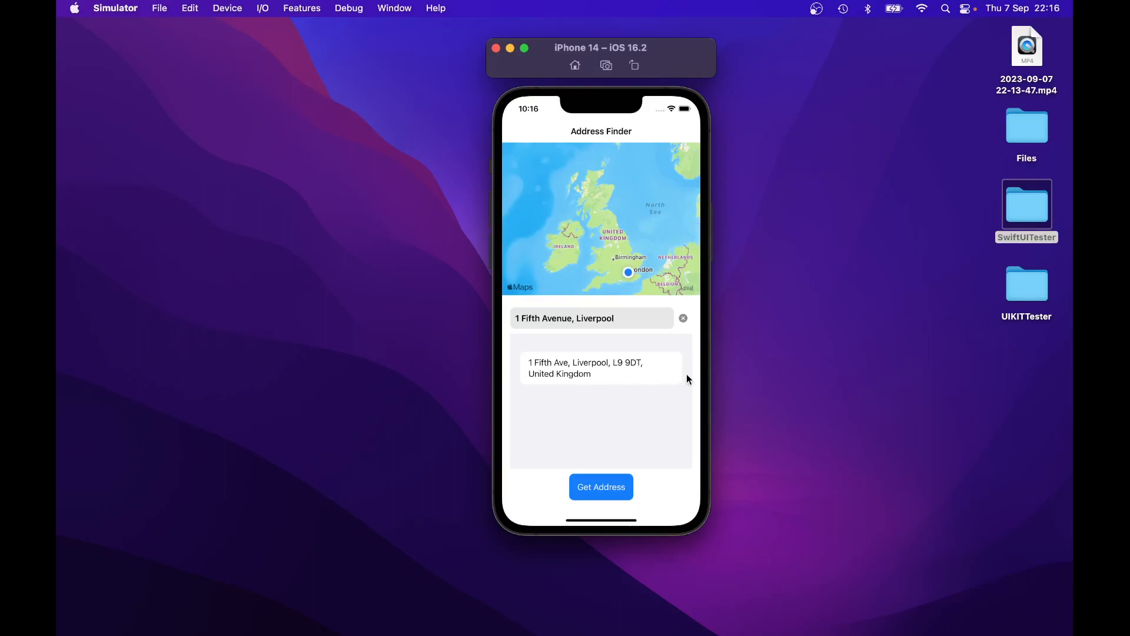
mouse_move(628, 380)
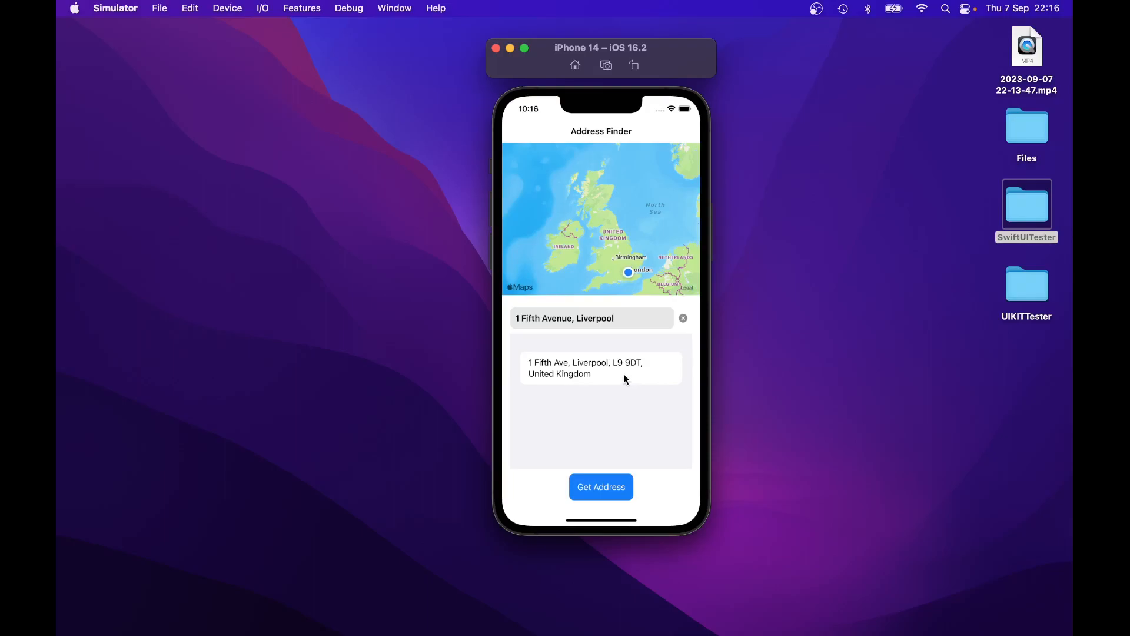
click(601, 486)
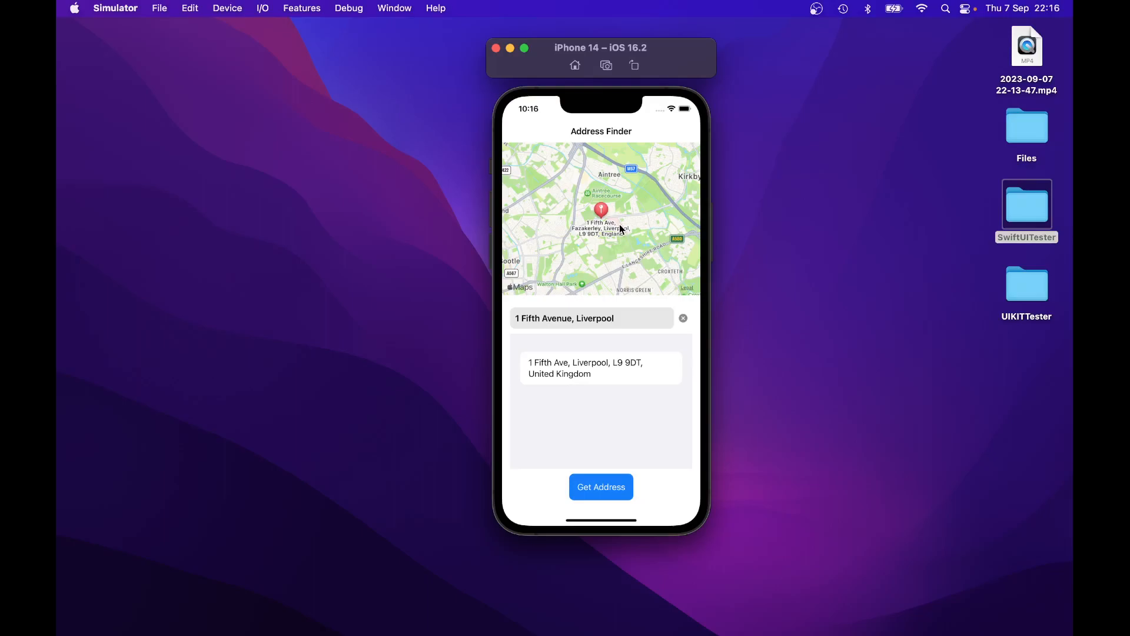
mouse_move(620, 326)
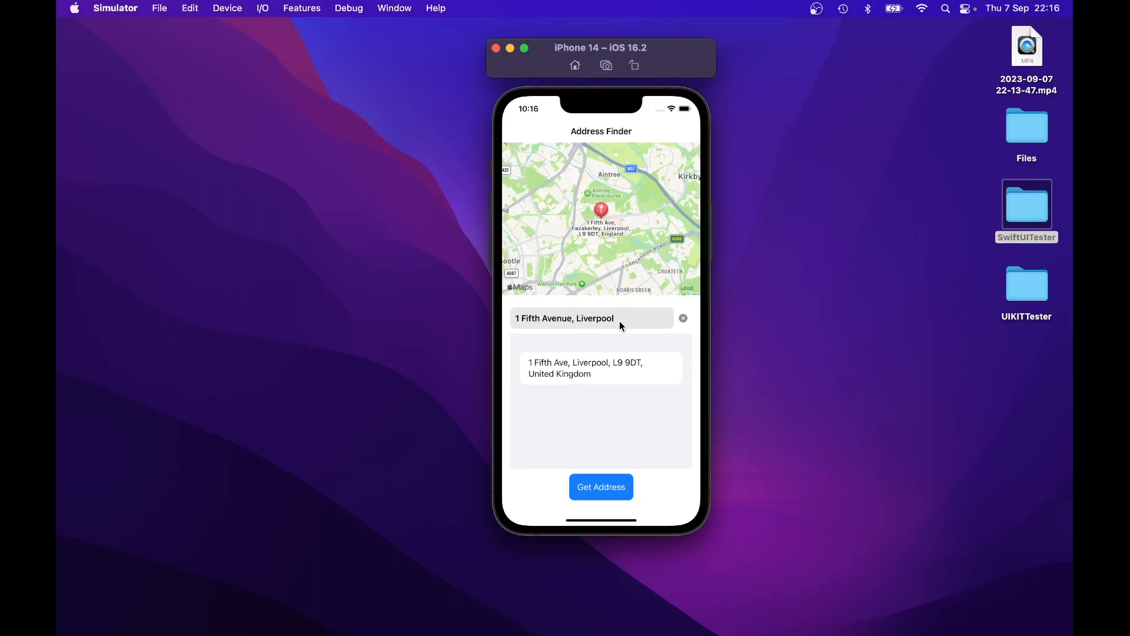
mouse_move(627, 320)
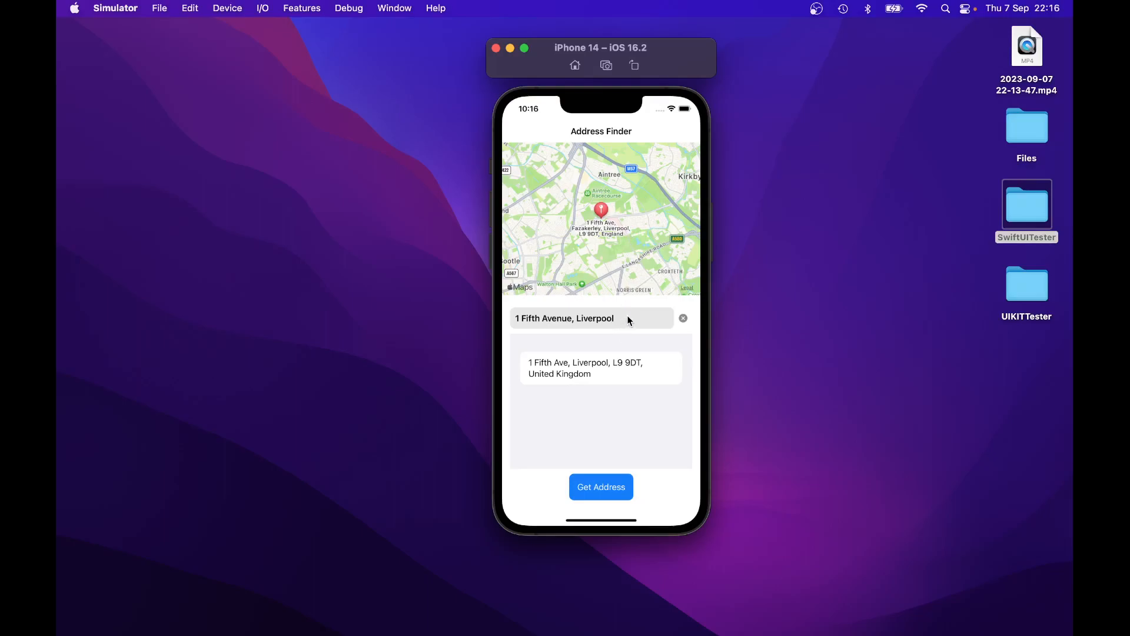
mouse_move(638, 317)
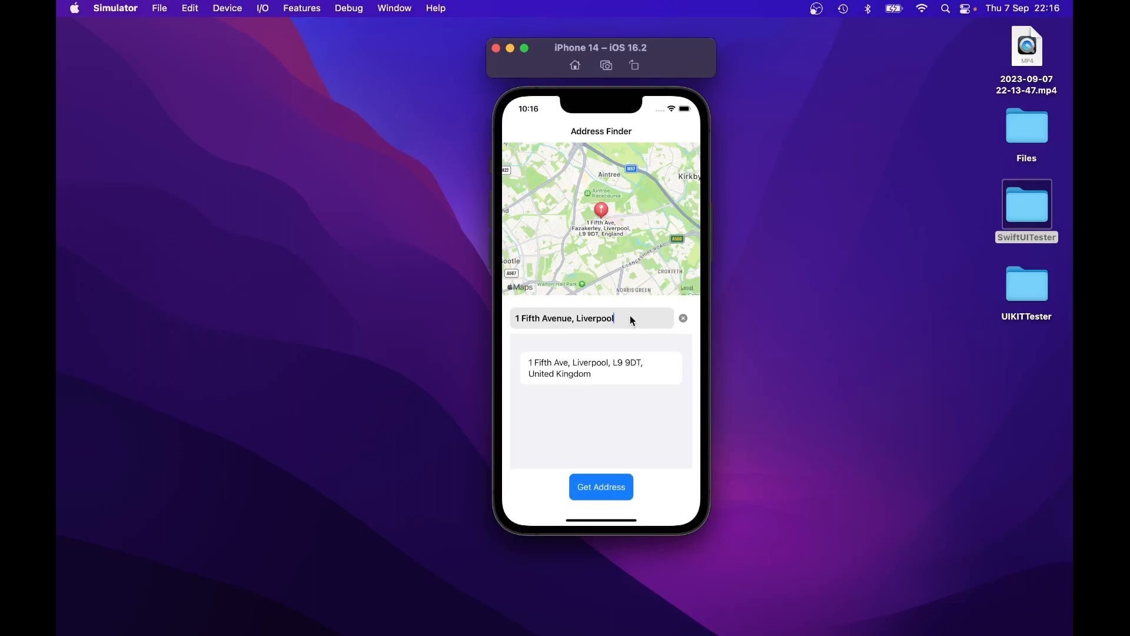
Step: Trim the search text back to '1 Fifth Avenue', removing Liverpool
key(backspace)
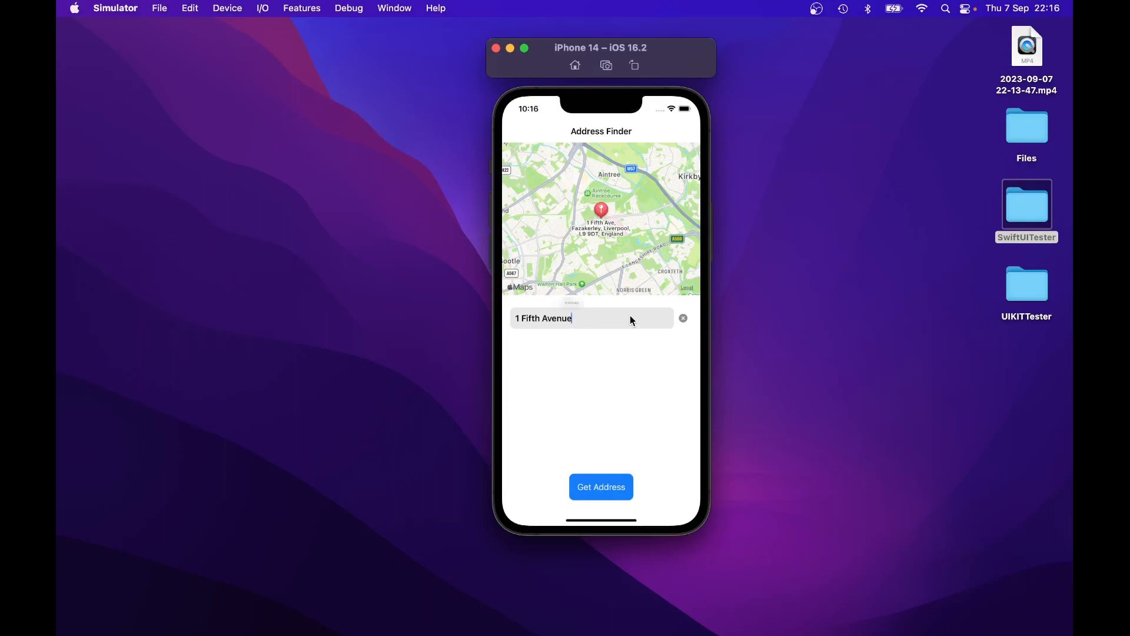
click(600, 486)
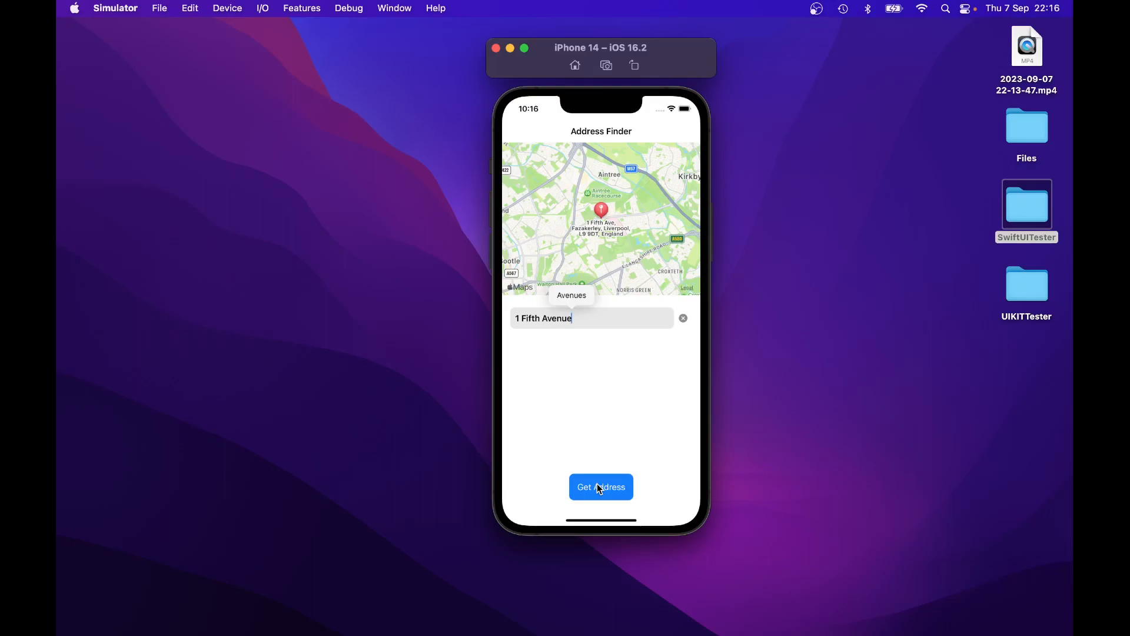
click(600, 486)
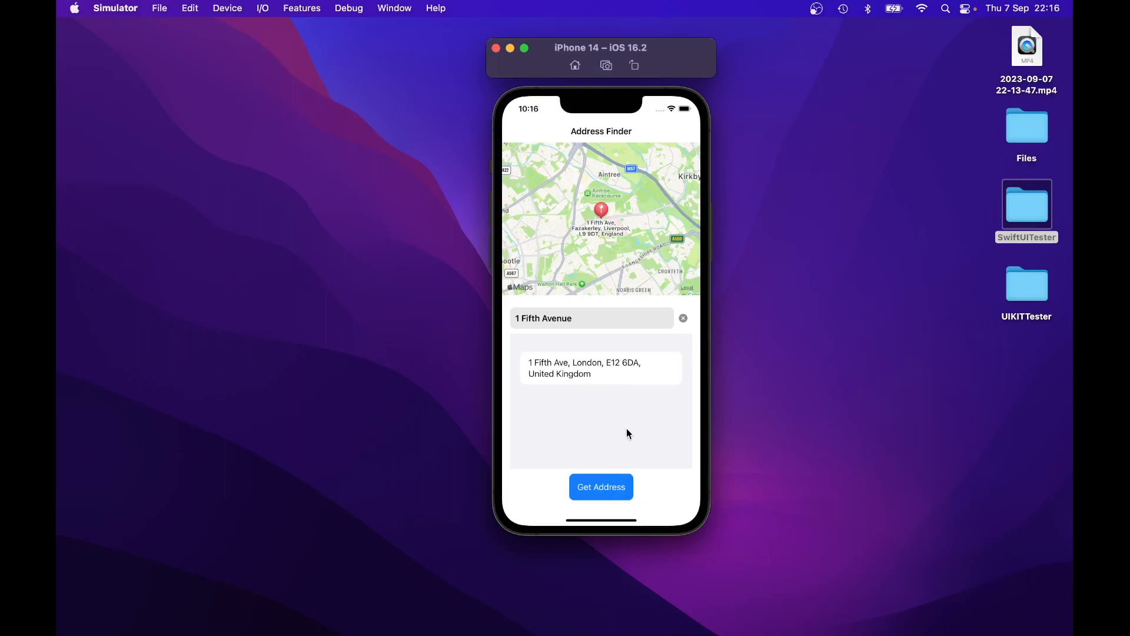
mouse_move(539, 391)
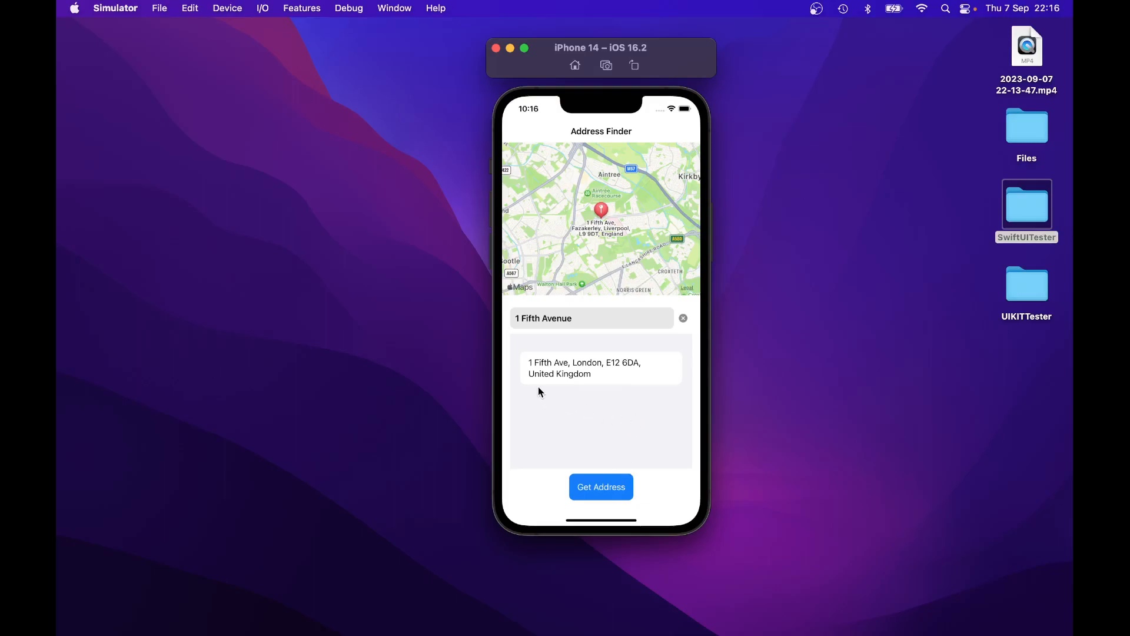
mouse_move(602, 374)
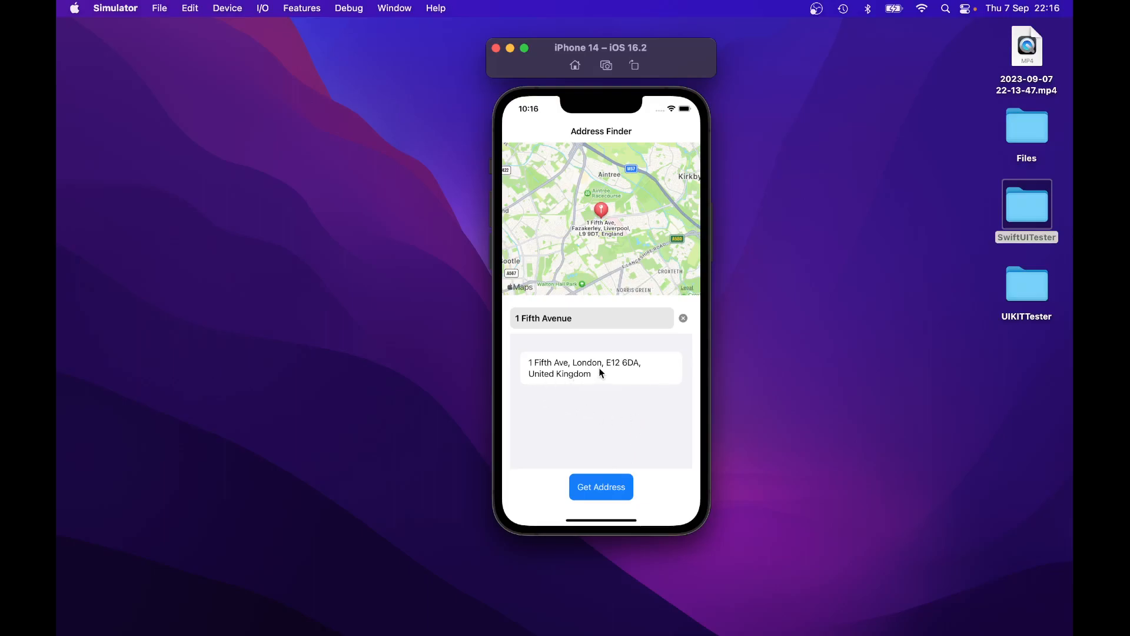
mouse_move(641, 374)
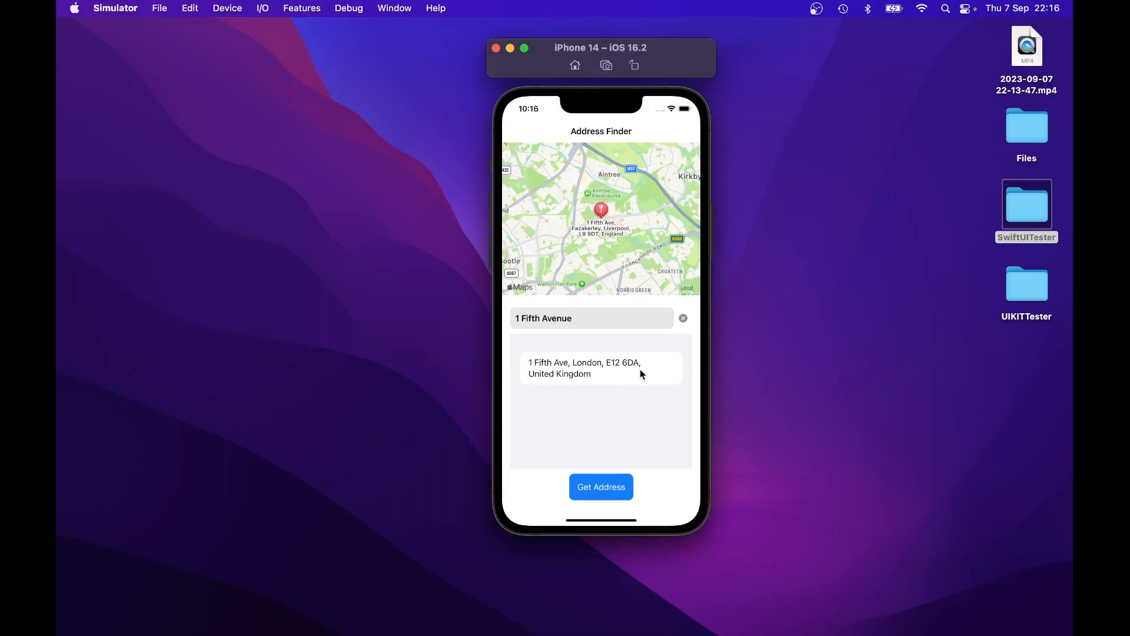
mouse_move(618, 373)
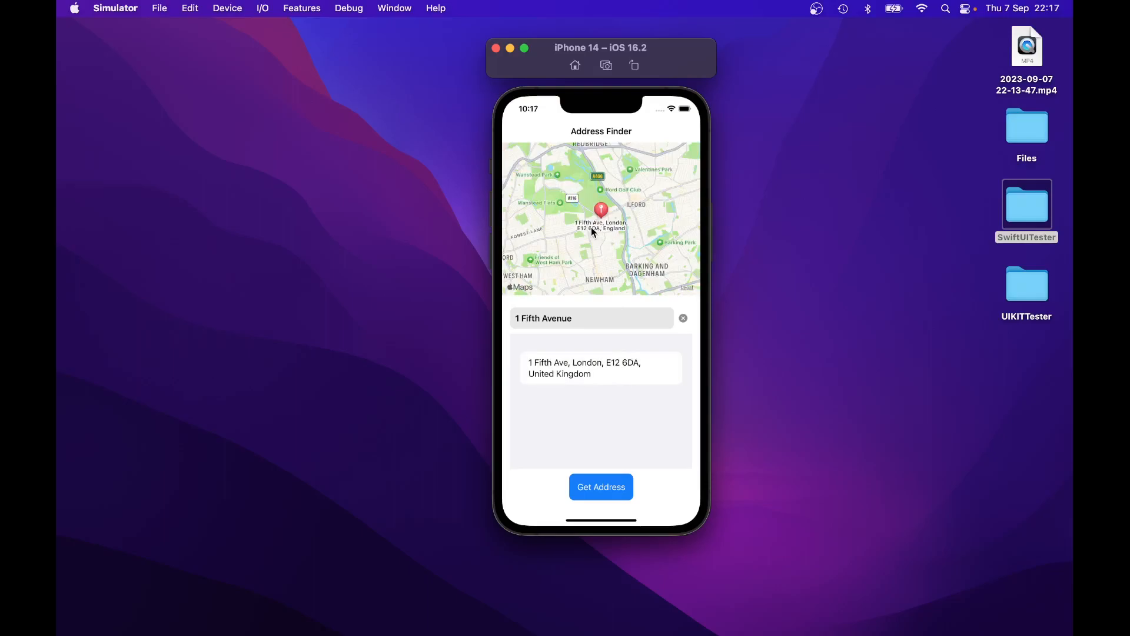
mouse_move(595, 240)
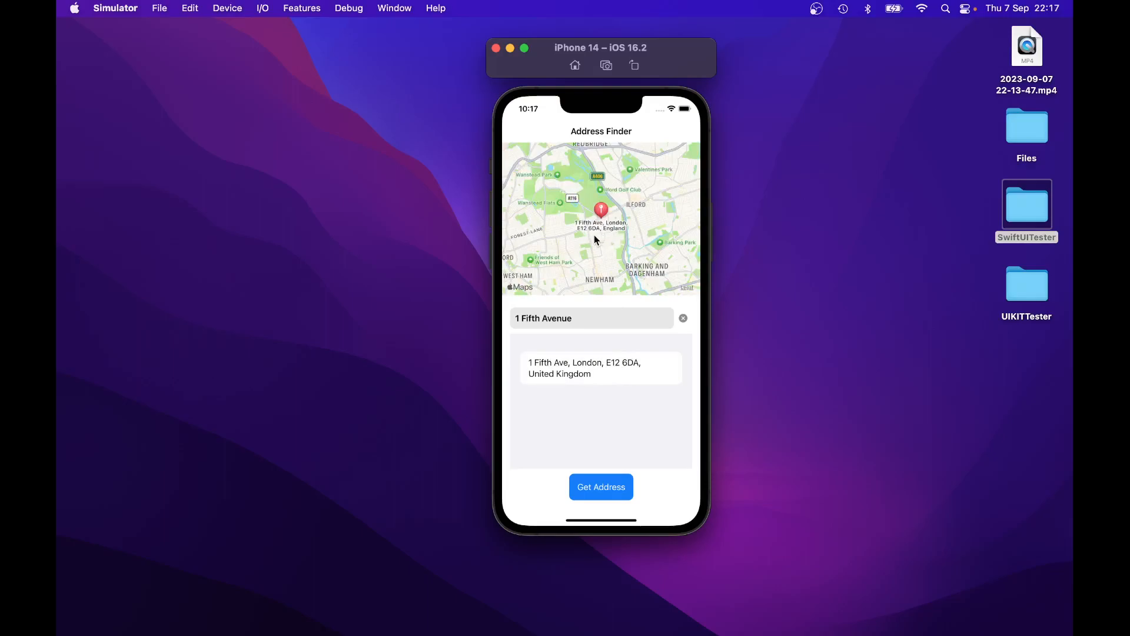
mouse_move(616, 236)
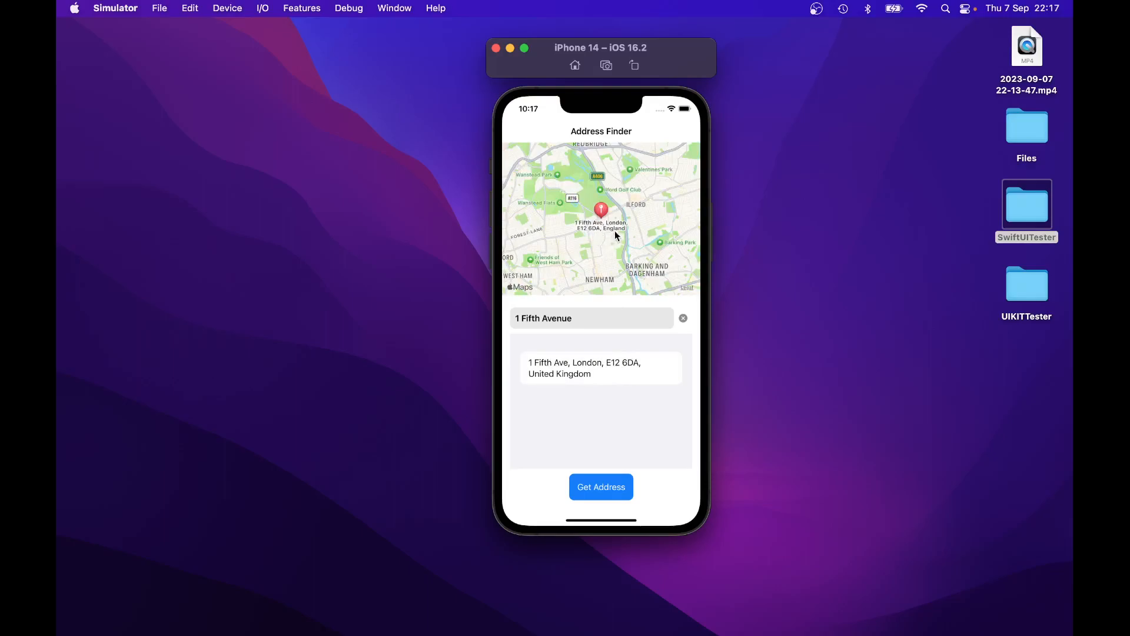
mouse_move(621, 345)
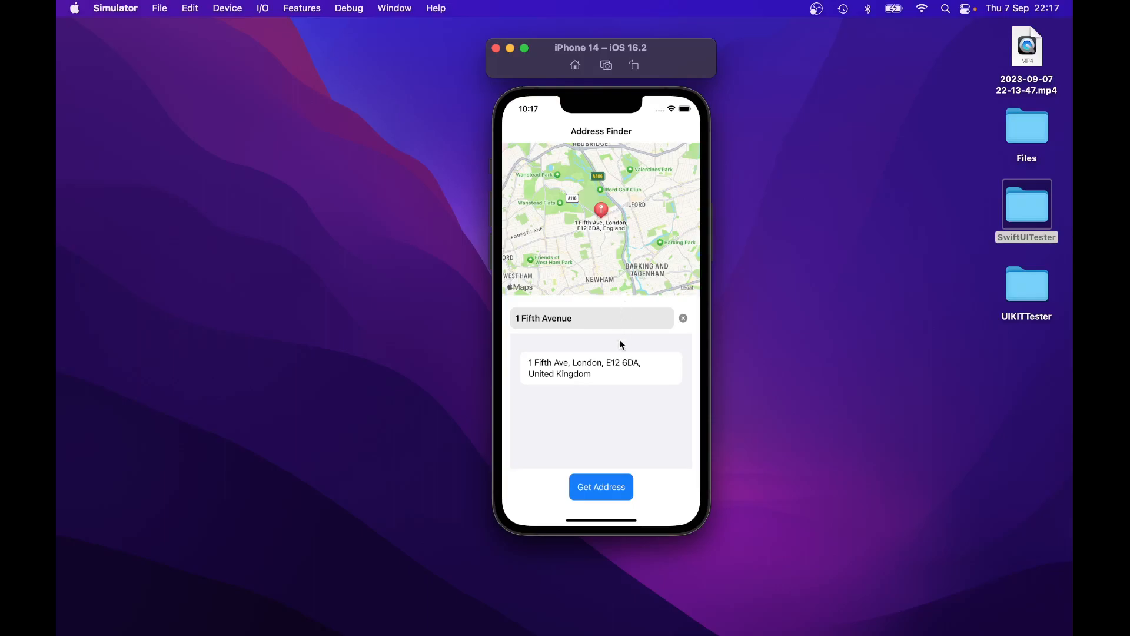
mouse_move(607, 378)
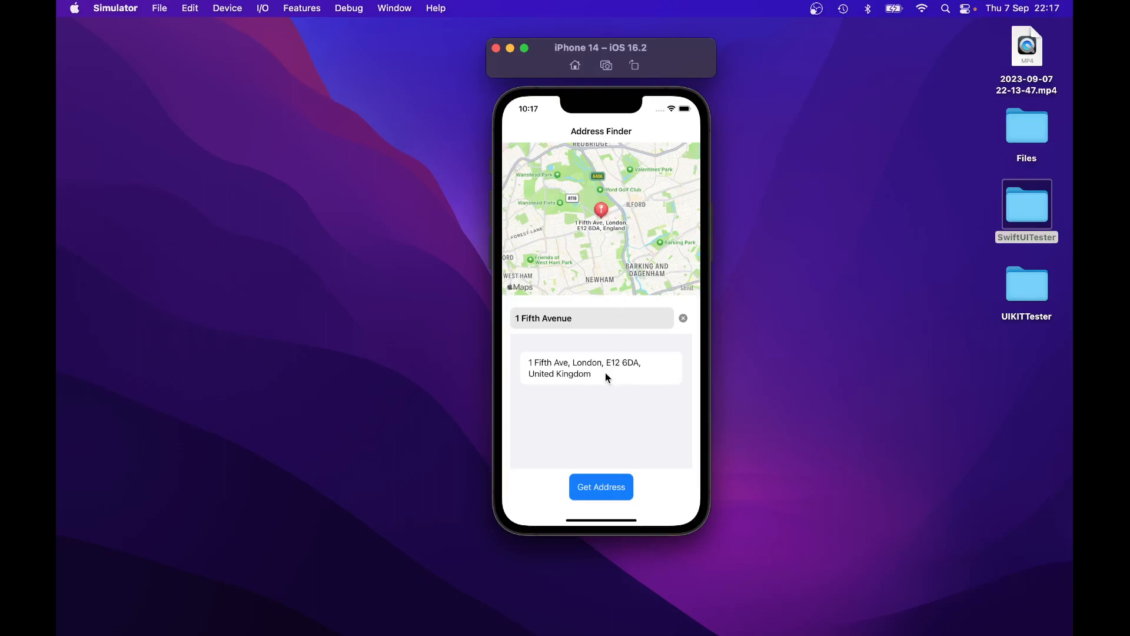
mouse_move(602, 333)
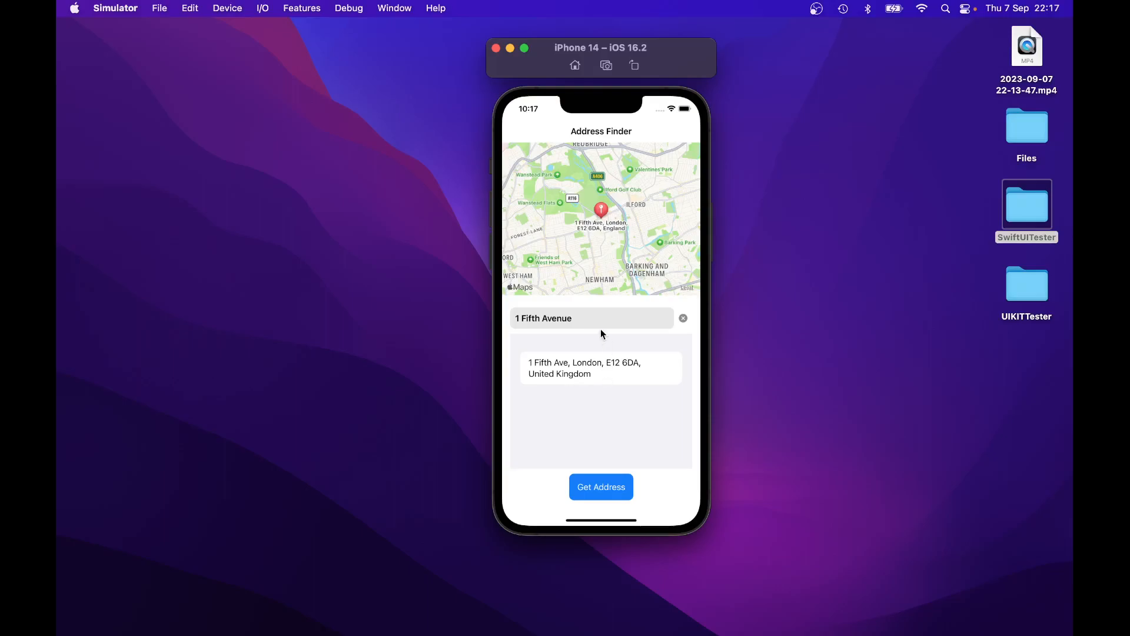
mouse_move(589, 323)
text(,)
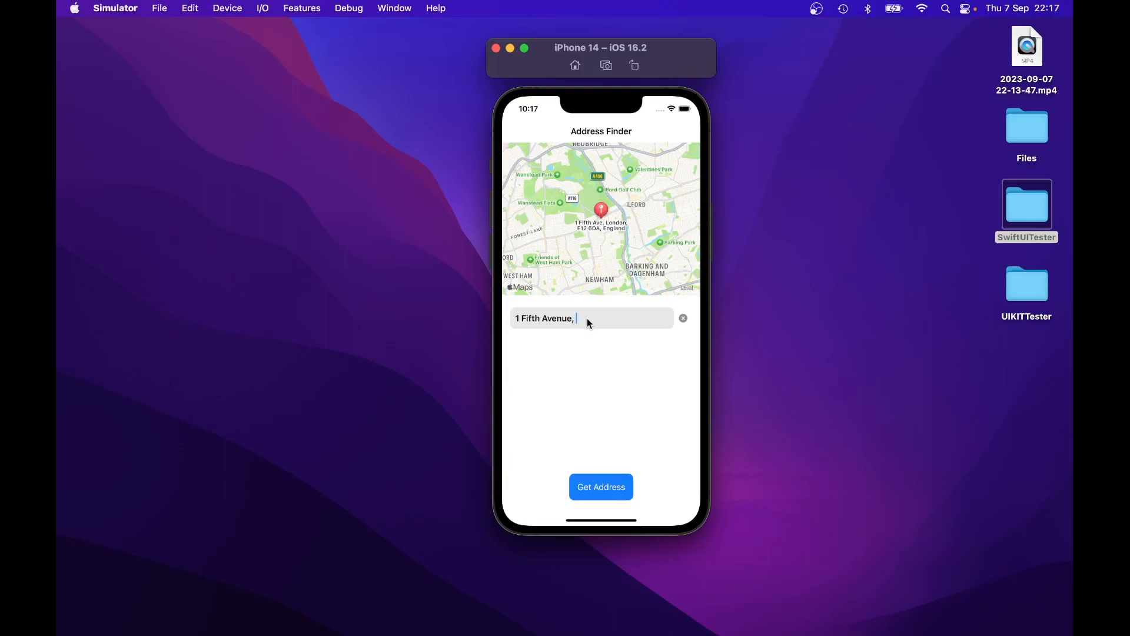
Step: Search '1 Fifth Avenue, United States' to list 1 Fifth Ave, Dudley, 01571
text(Unite)
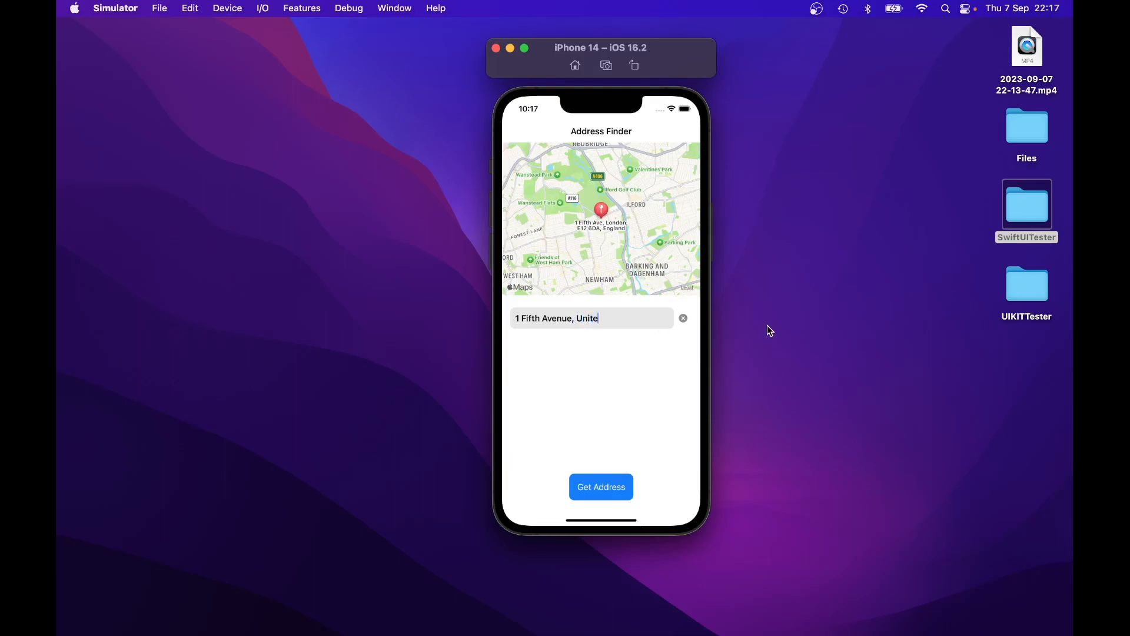
text(d States)
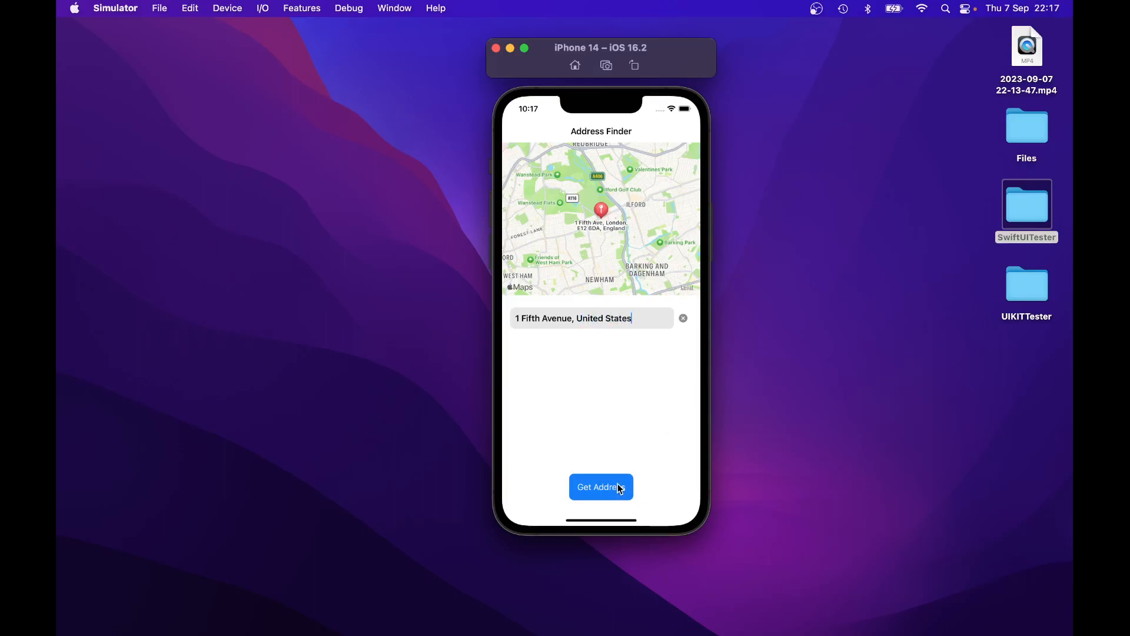
click(601, 486)
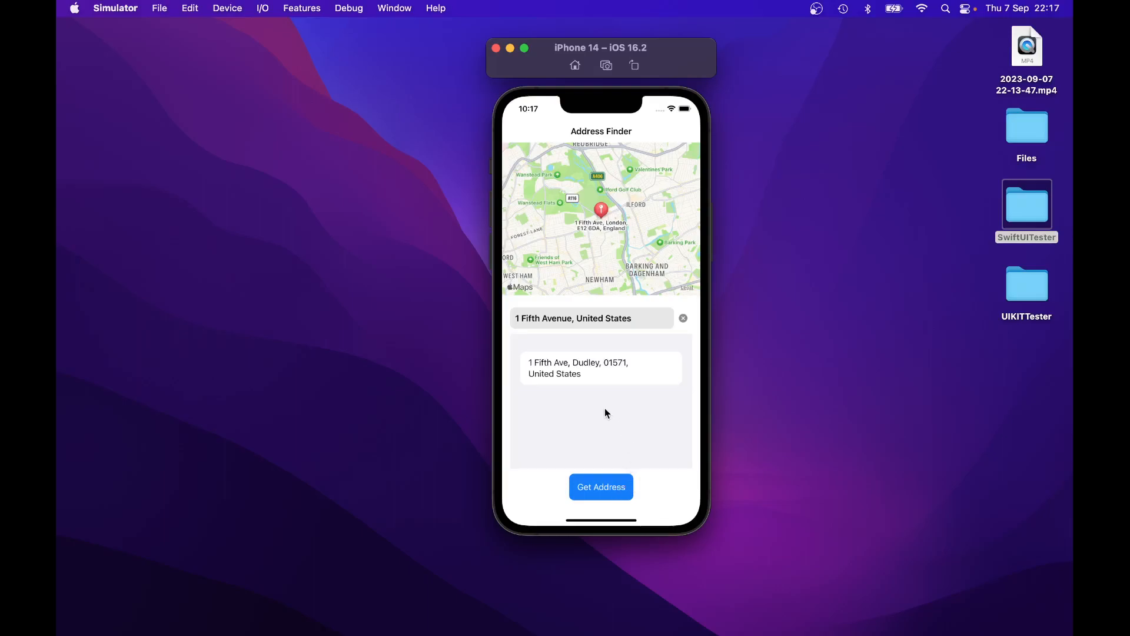
mouse_move(535, 378)
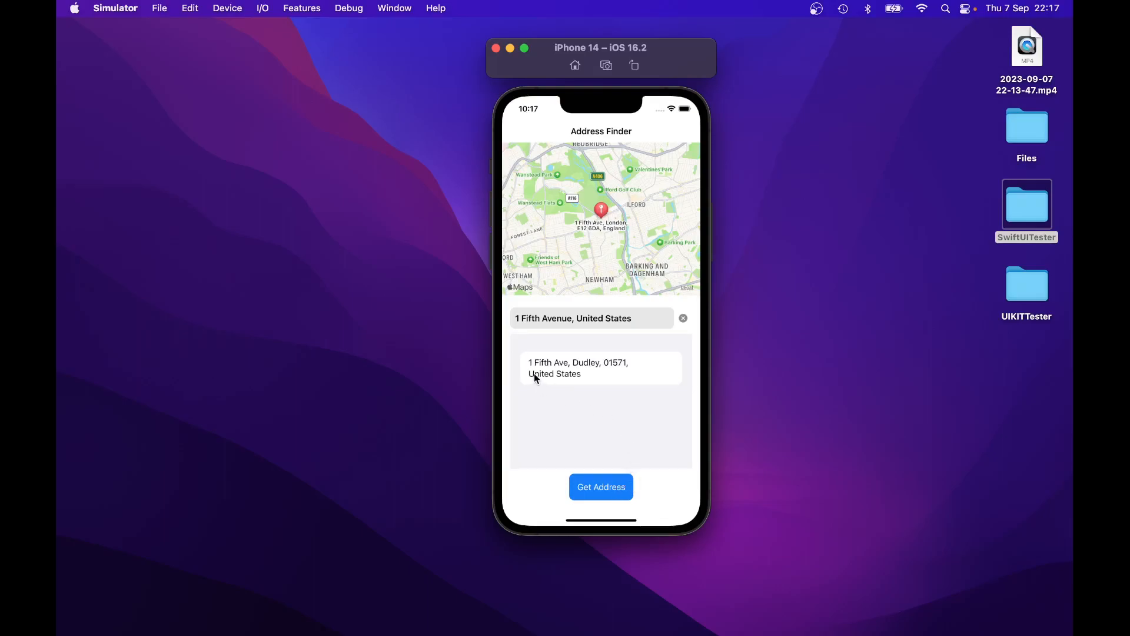
mouse_move(621, 373)
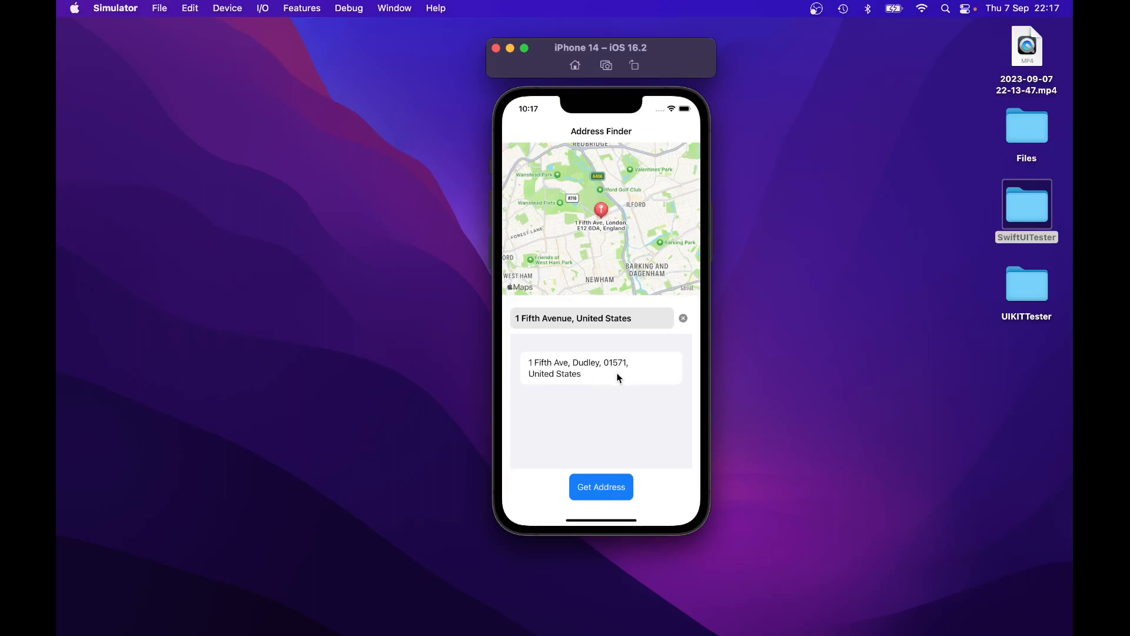
mouse_move(573, 391)
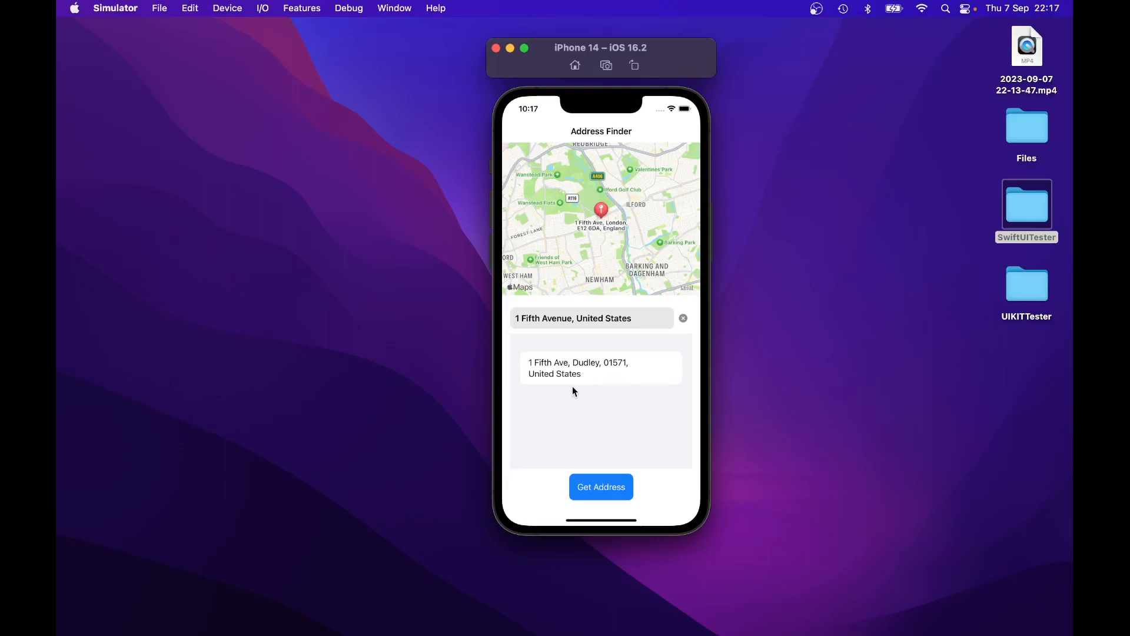
mouse_move(645, 393)
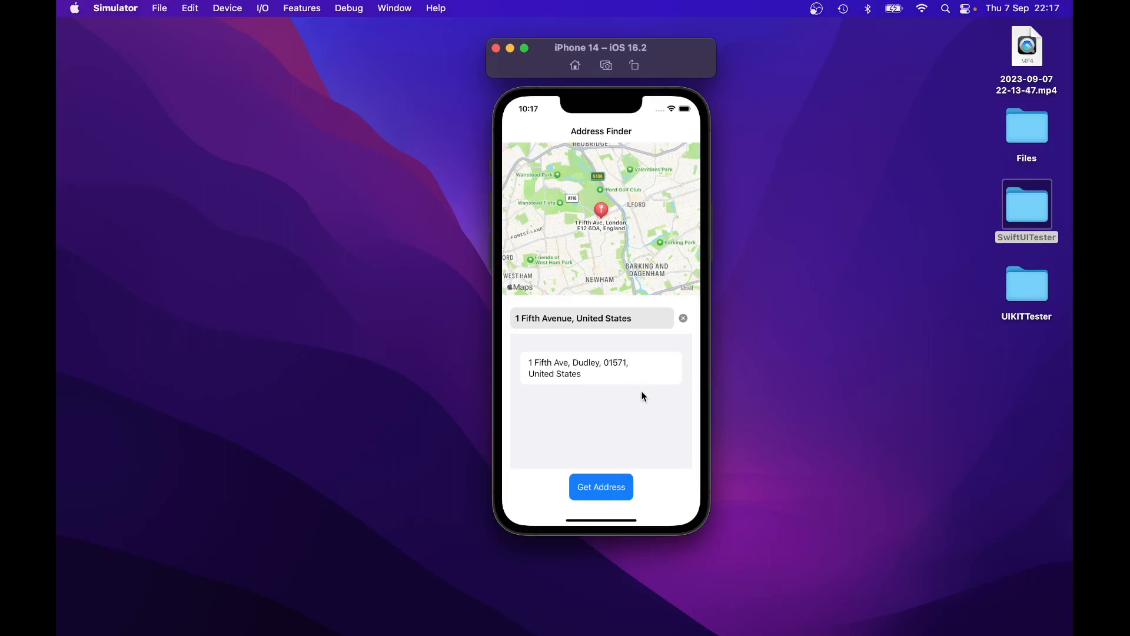
mouse_move(652, 394)
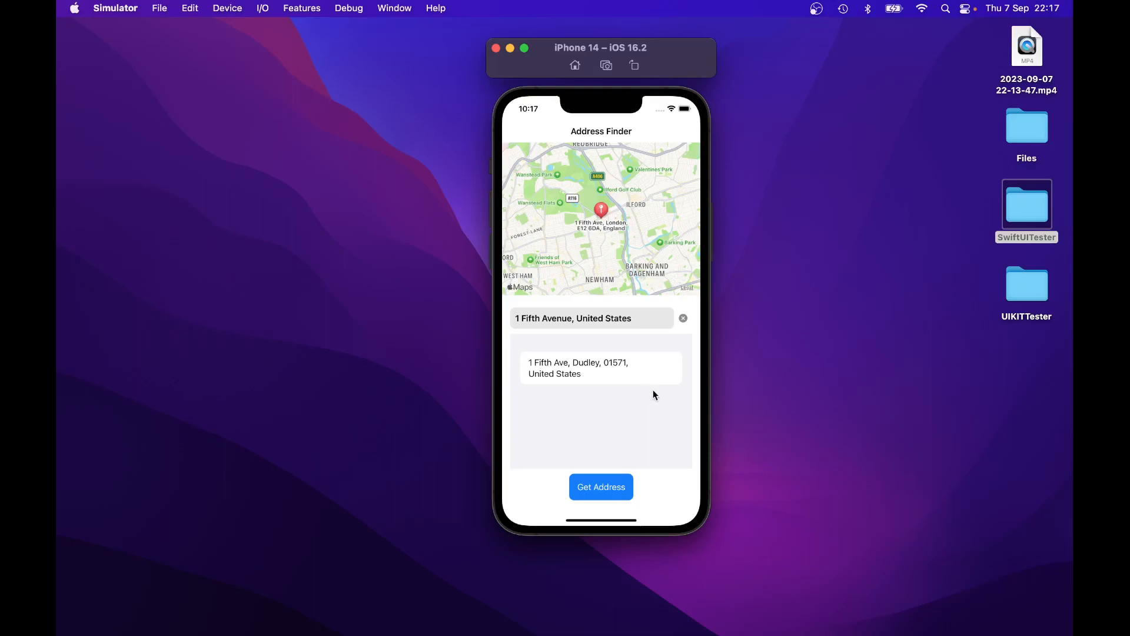
mouse_move(625, 408)
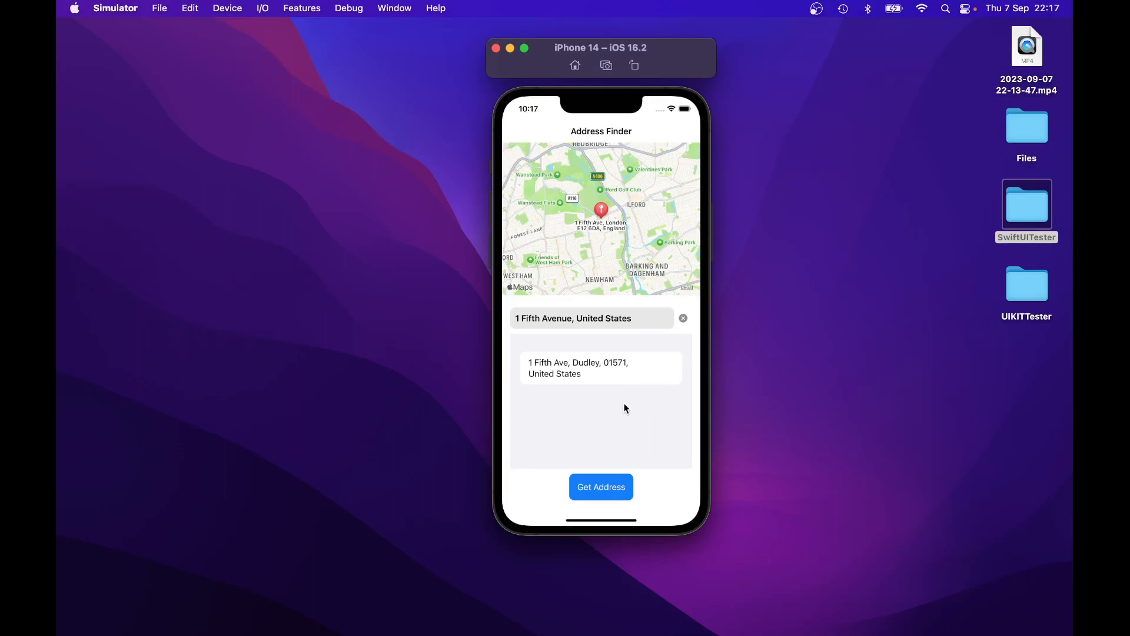